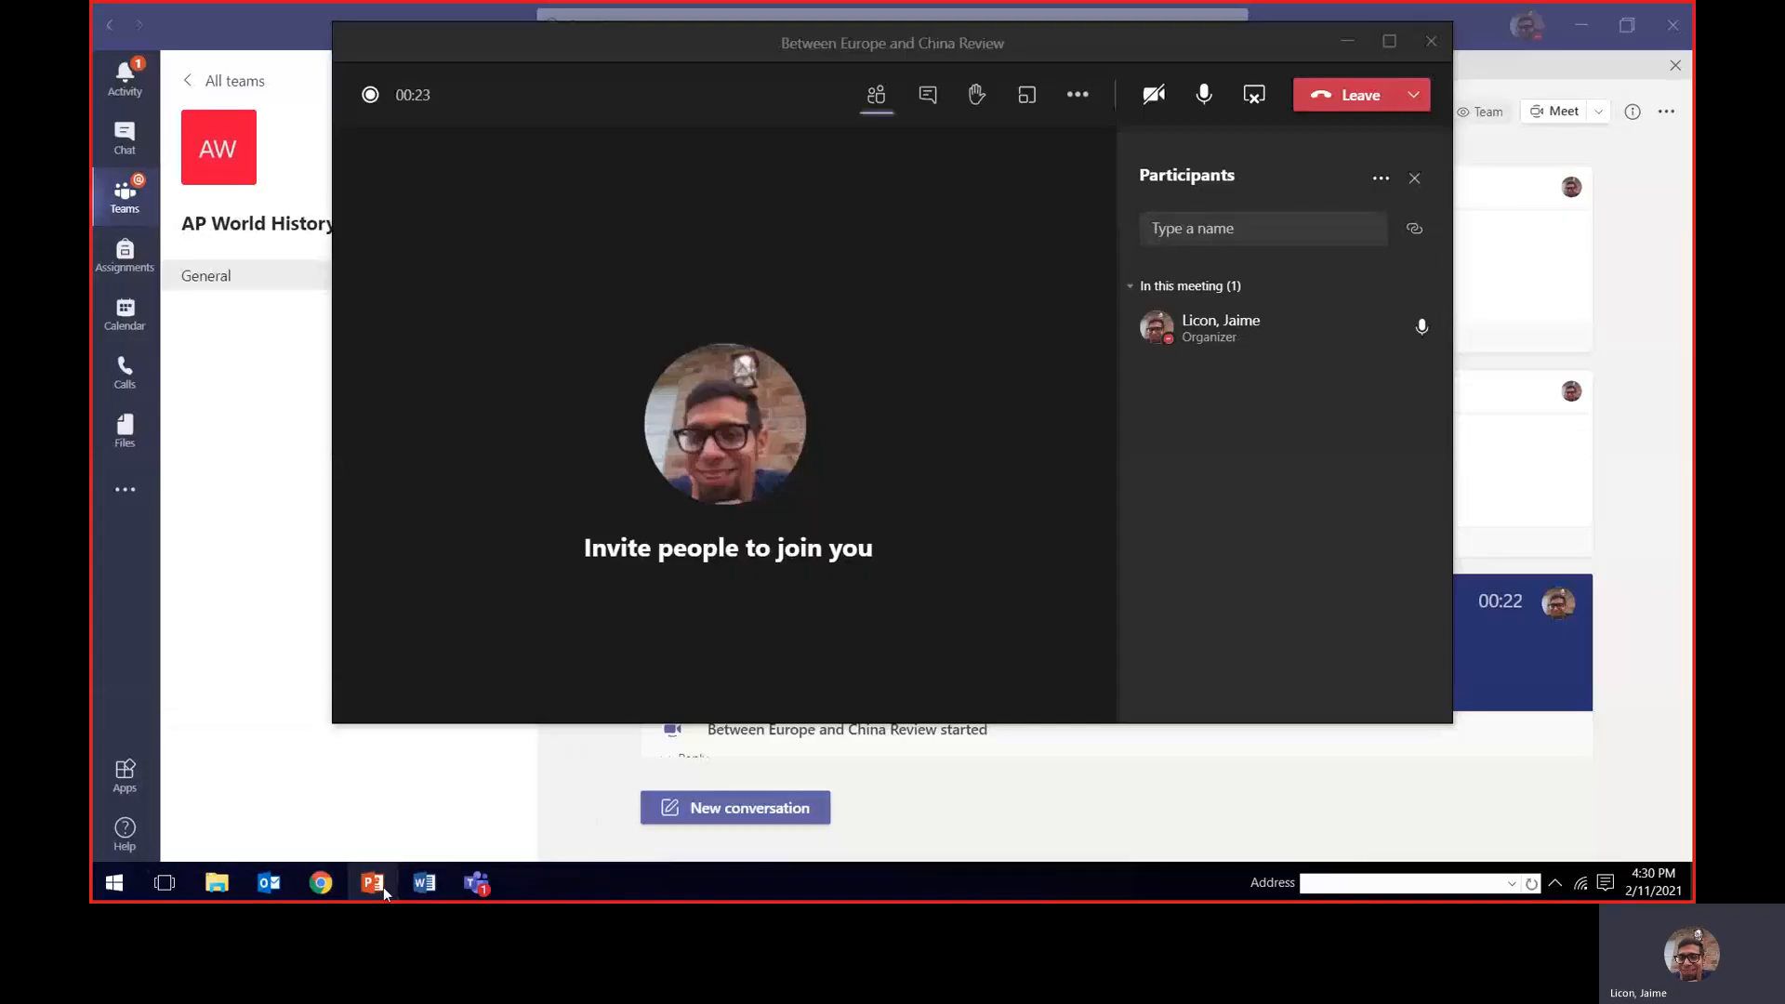
Show thumbnails of the open PowerPoint presentations from the Windows taskbar.
left_click(372, 883)
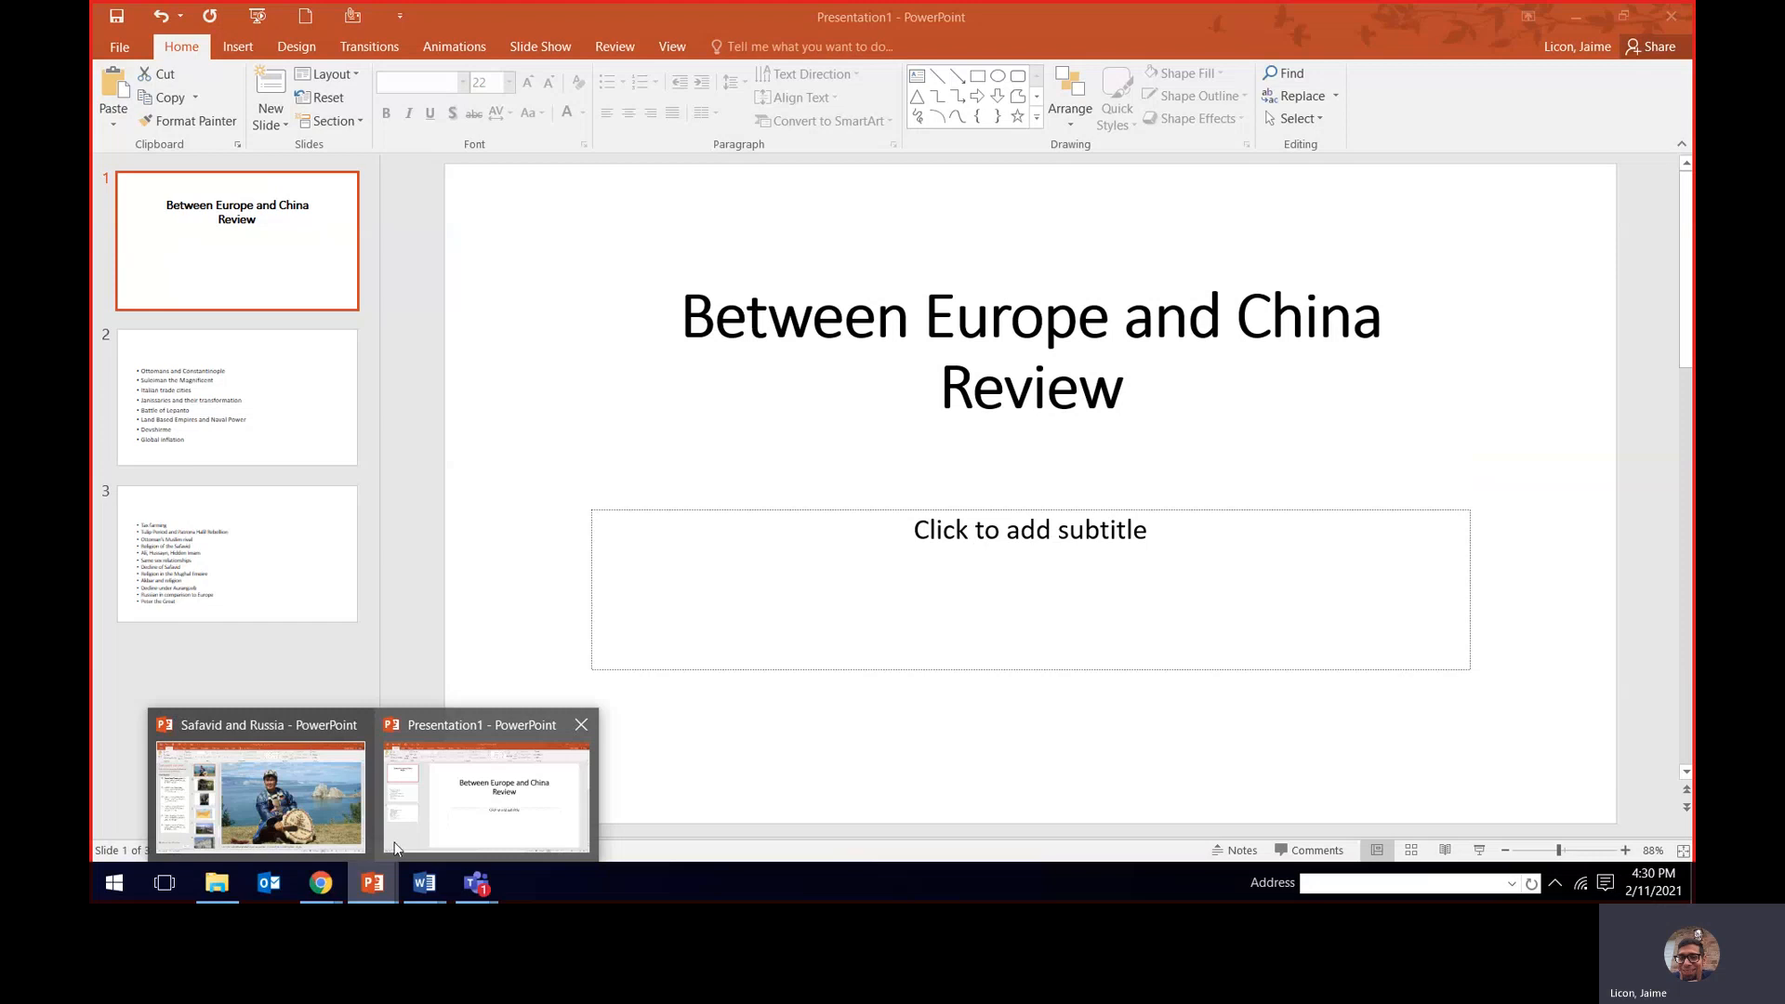
Bring the Between Europe and China Review deck forward and advance to slide 2's term list.
left_click(485, 803)
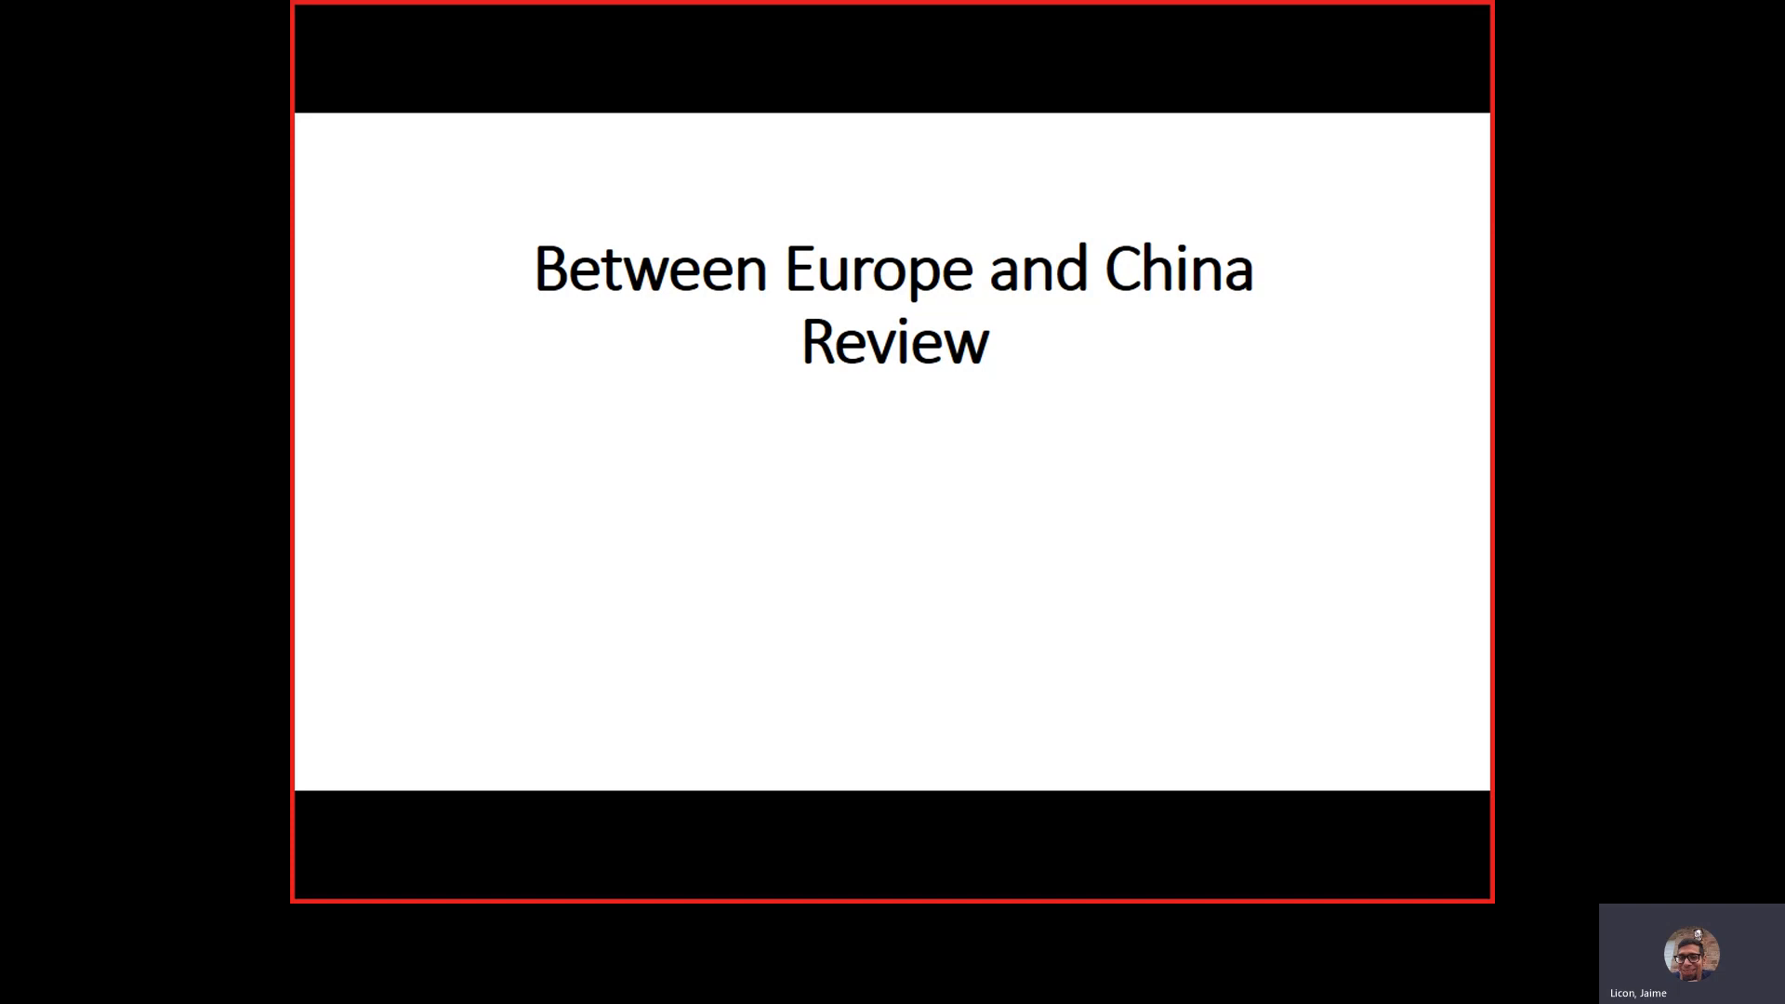
key("Right")
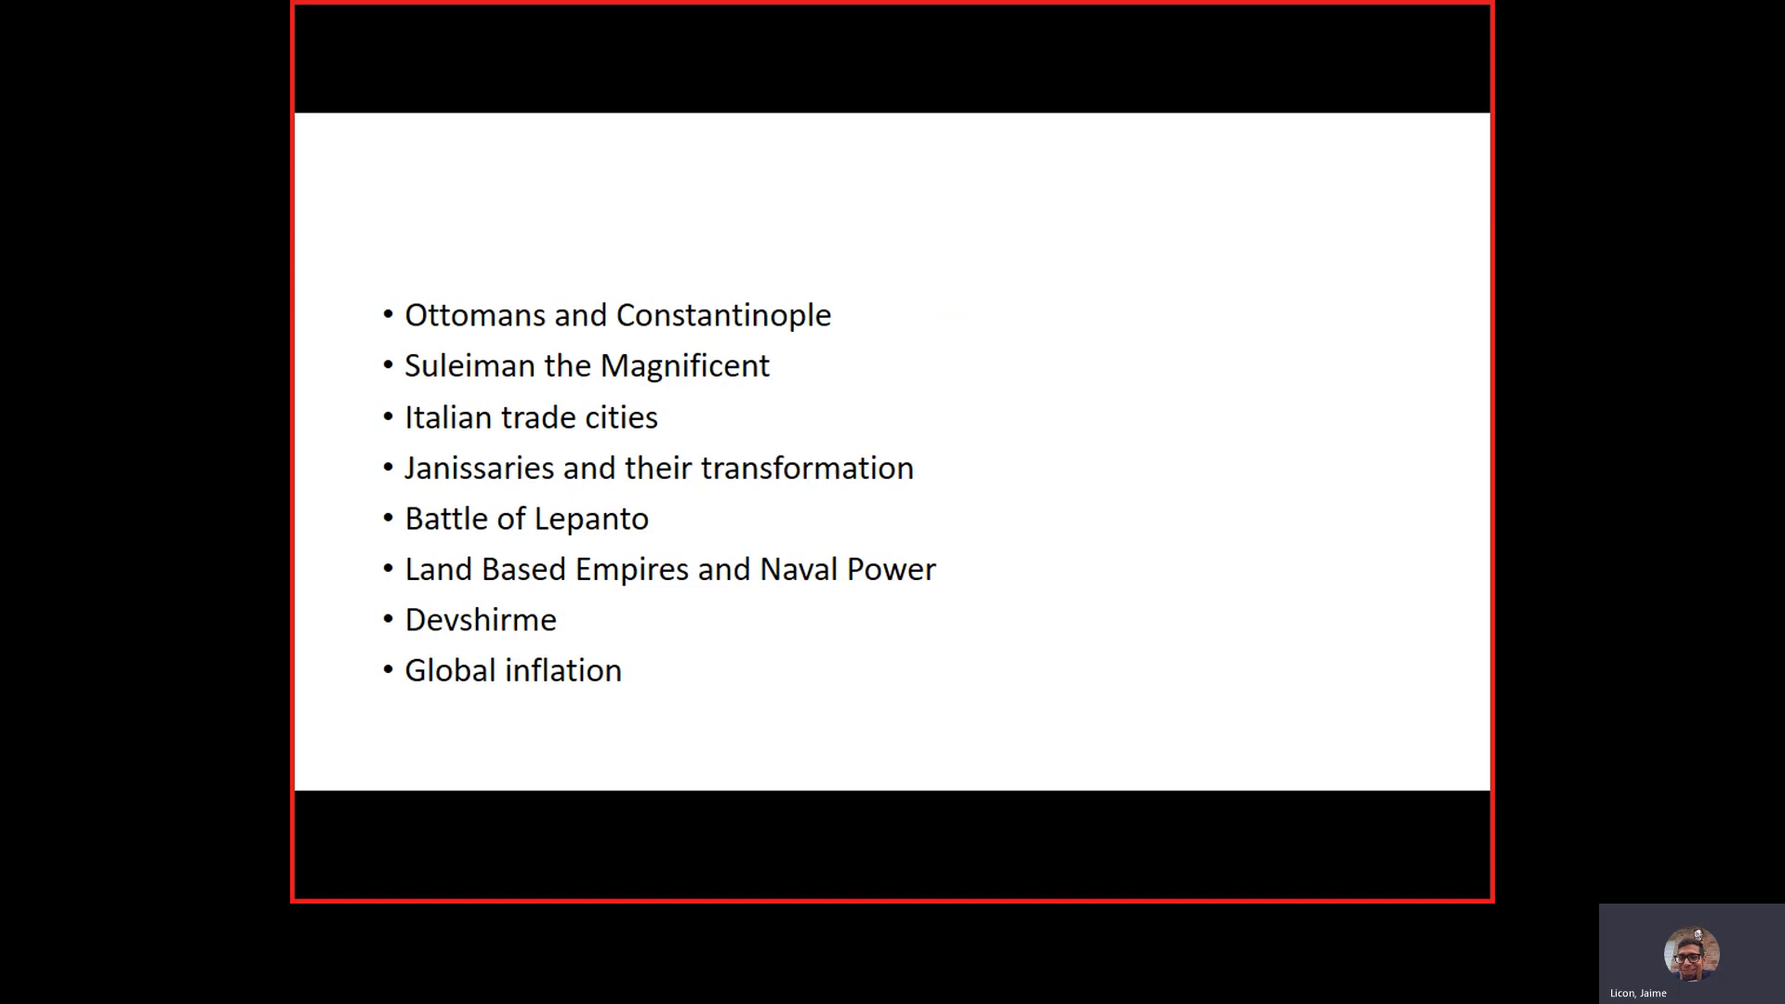